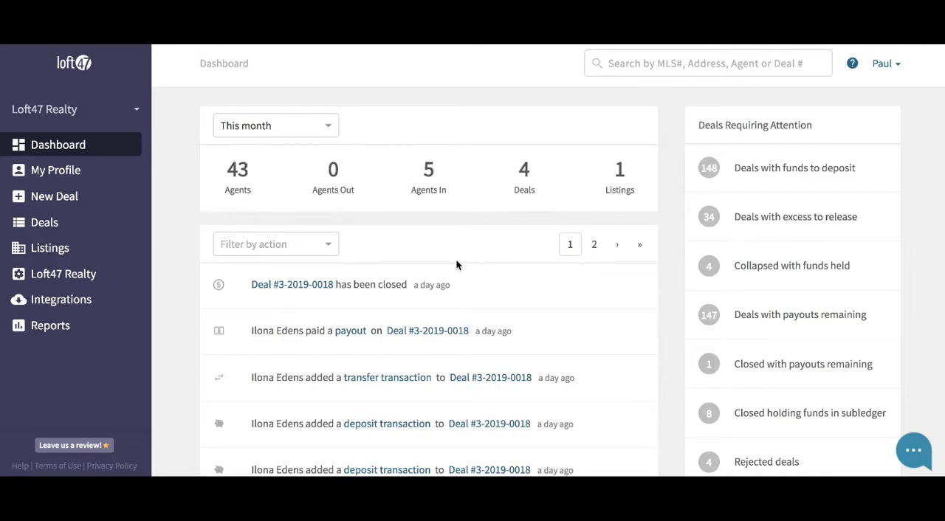
mouse_move(210, 246)
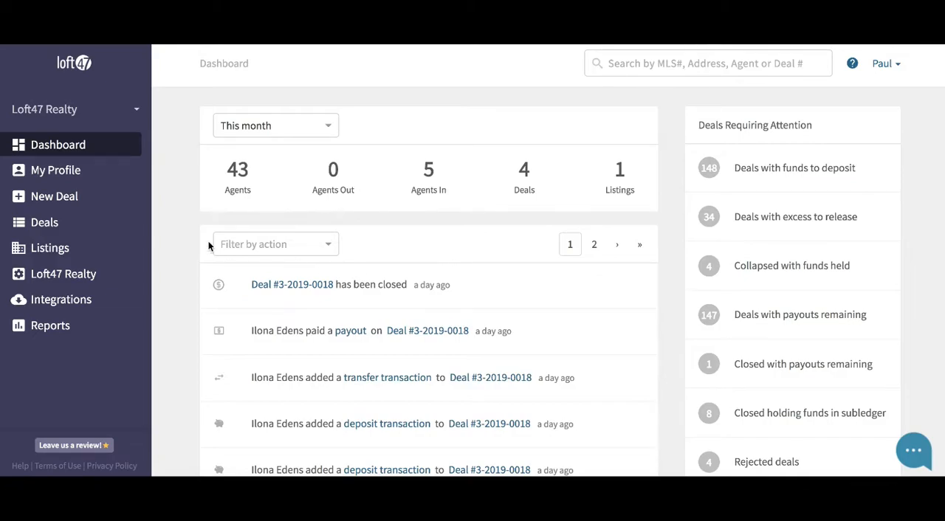
mouse_move(77, 199)
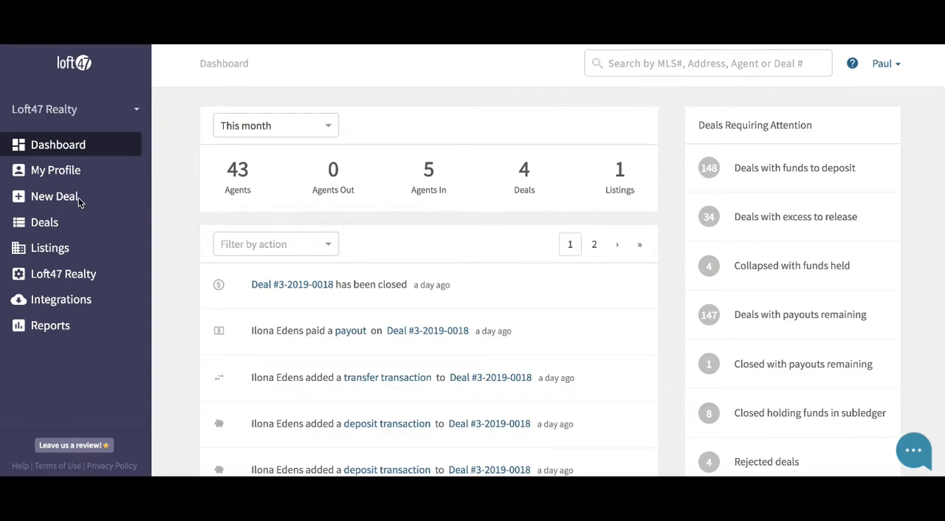
Go to the Loft47 Realty brokerage page from the left sidebar.
left_click(62, 275)
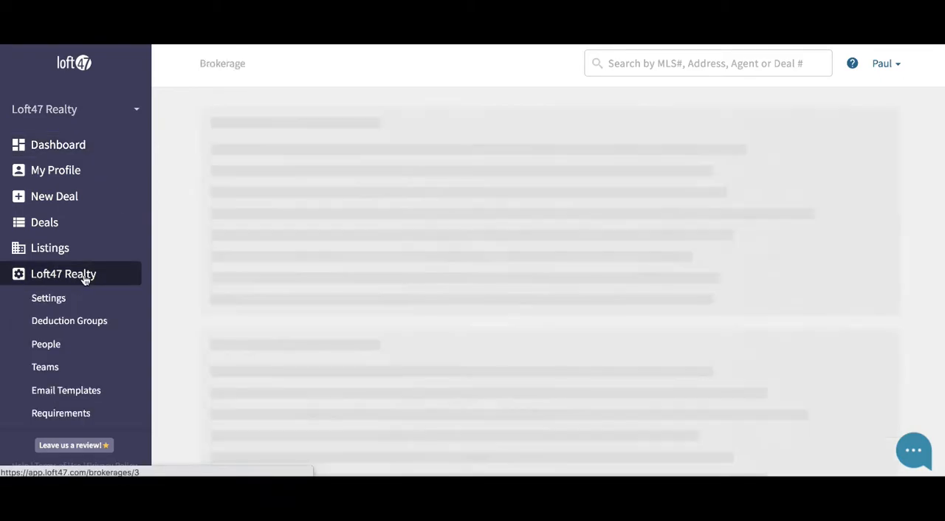
Scroll to Brokerage Billing and start editing its credit card, showing an empty card form.
left_click(62, 274)
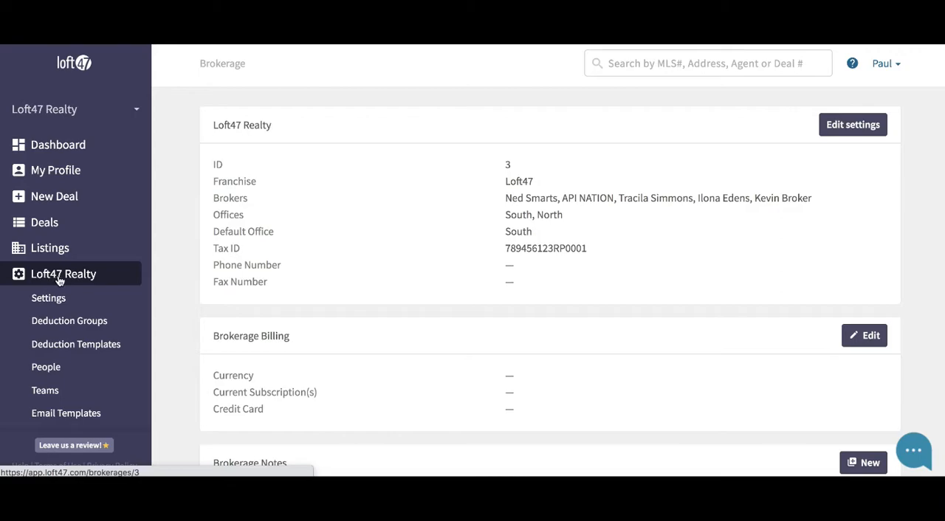
mouse_move(275, 276)
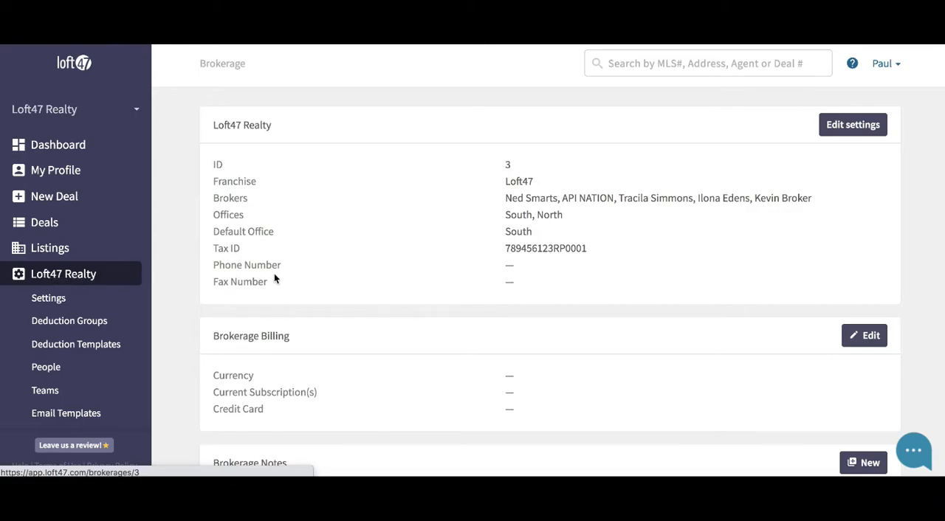
scroll("down", 3)
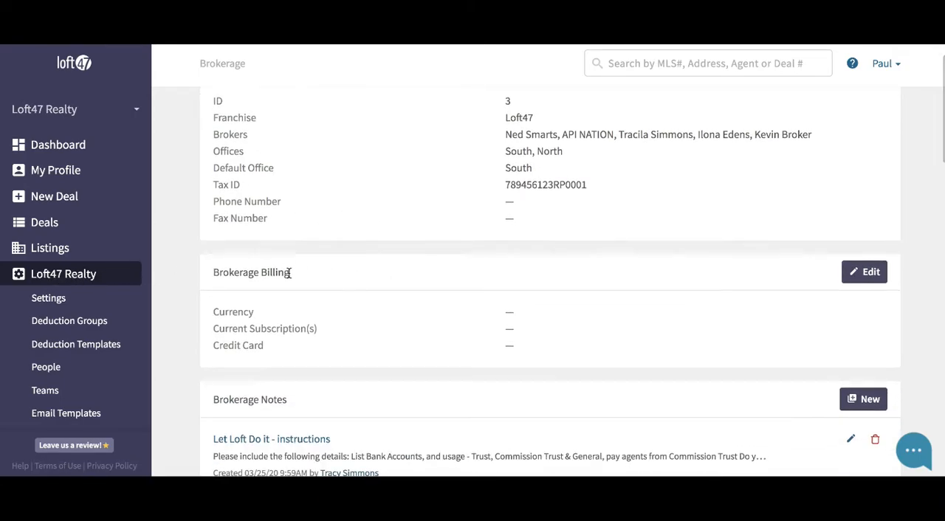
double_click(251, 272)
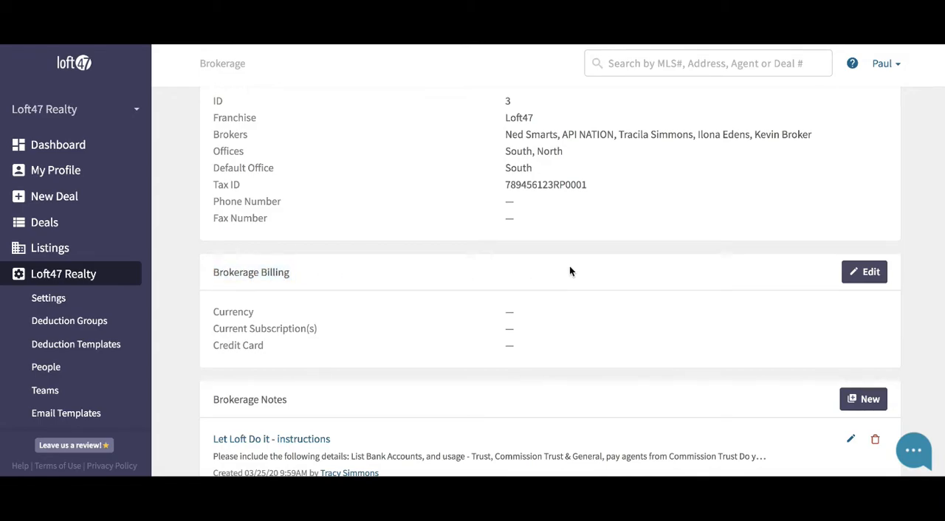
left_click(864, 272)
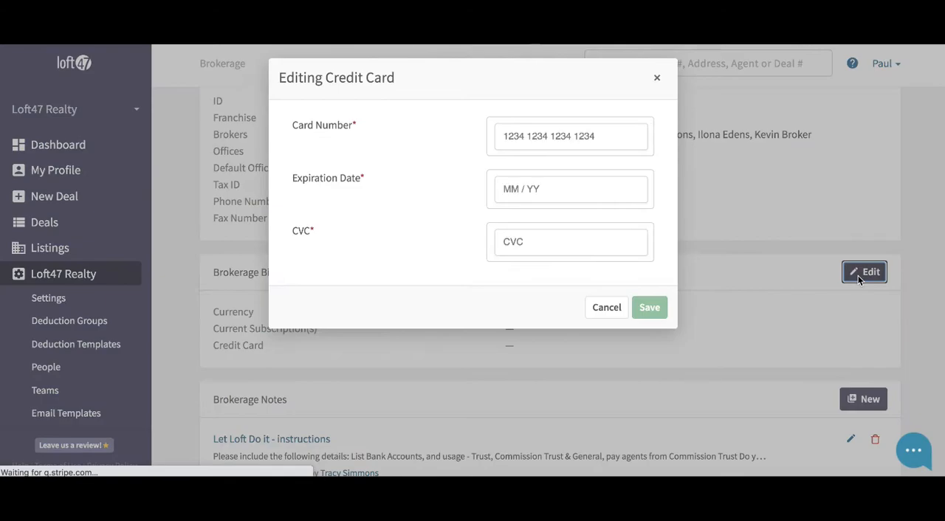